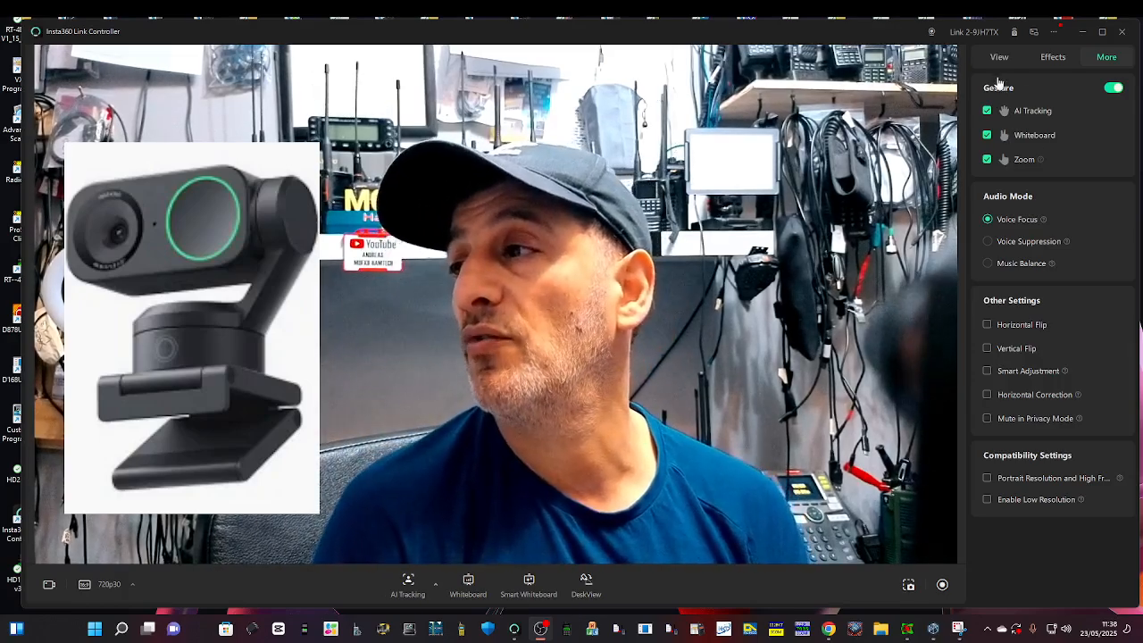
Switch the right-hand panel to the View tab to show view adjustment and tracking settings
{"action": "left_click", "coordinate": [999, 56]}
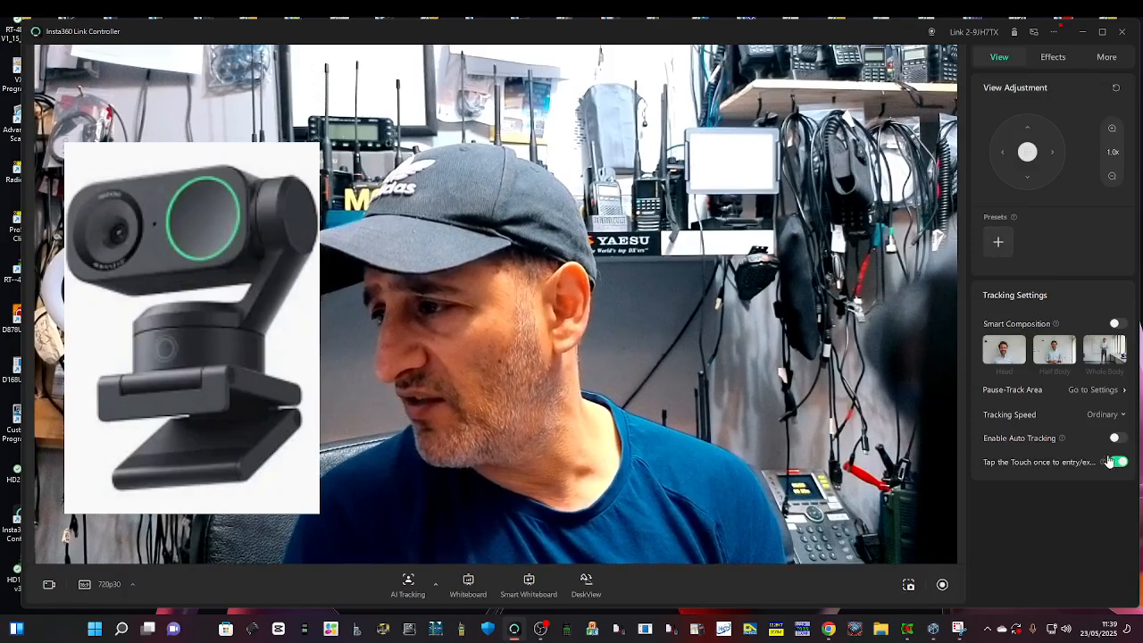
Enable AI Tracking from the bottom toolbar so the webcam follows the presenter
{"action": "left_click", "coordinate": [1119, 462]}
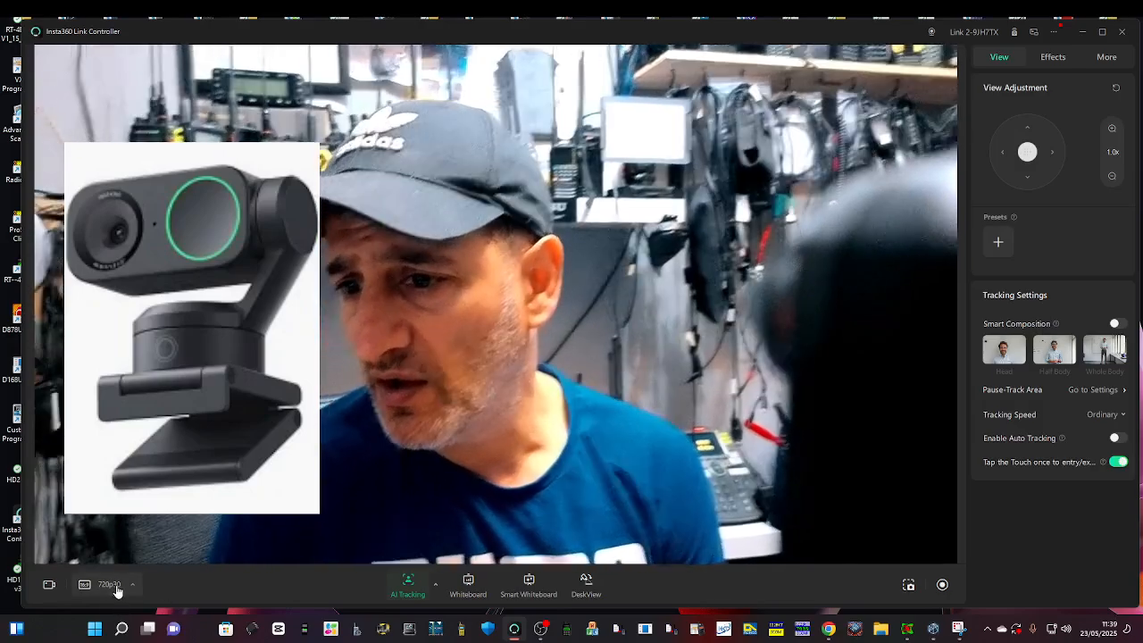
{"action": "left_click", "coordinate": [109, 584]}
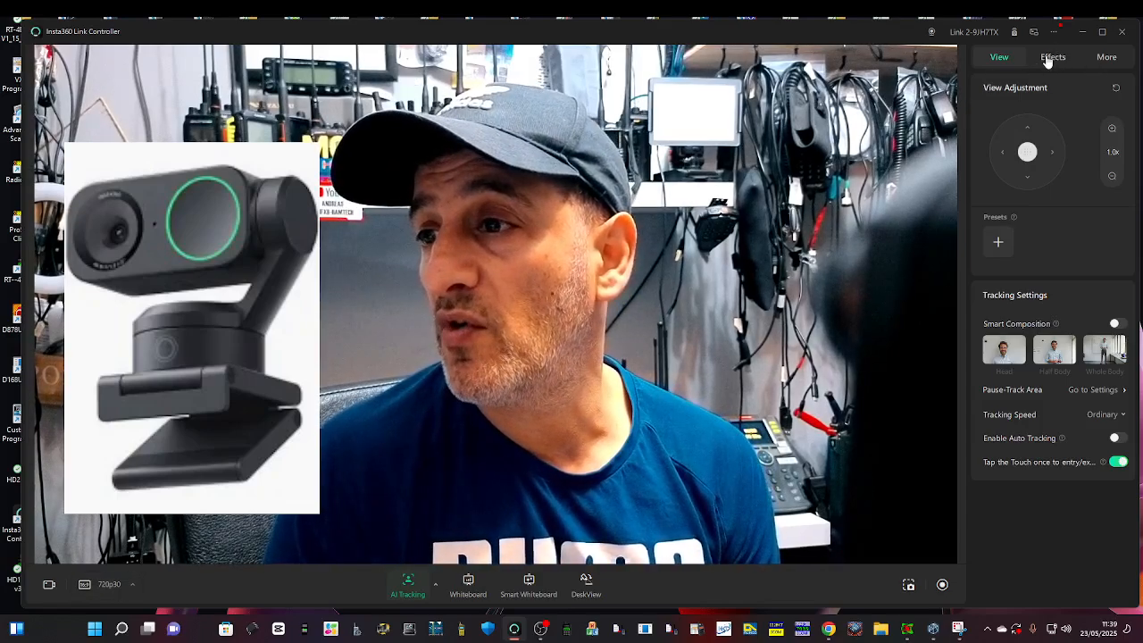
Show the Effects tab and browse its sliders, Background and Filter sections
{"action": "left_click", "coordinate": [1053, 56]}
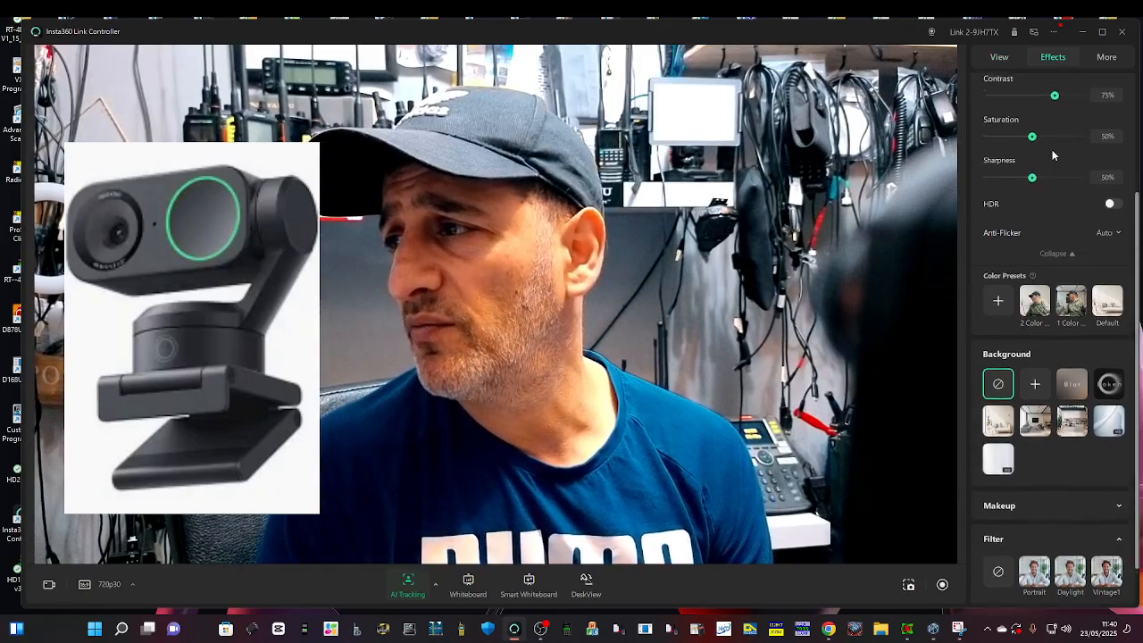
{"action": "scroll", "scroll_direction": "up", "scroll_amount": 3}
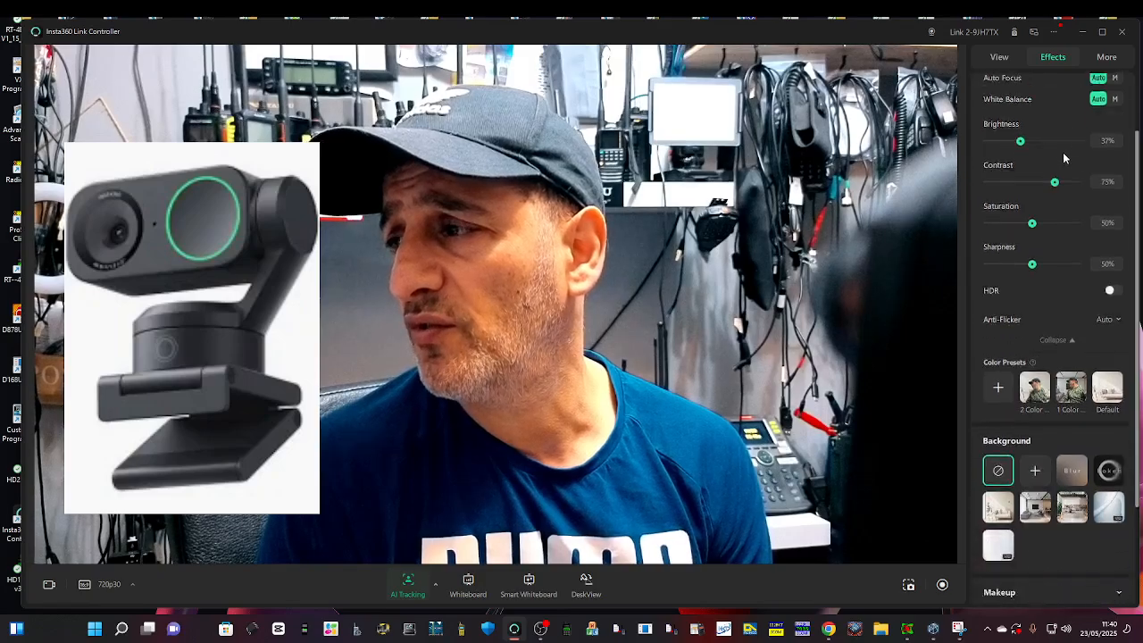
{"action": "scroll", "scroll_direction": "down", "scroll_amount": 3}
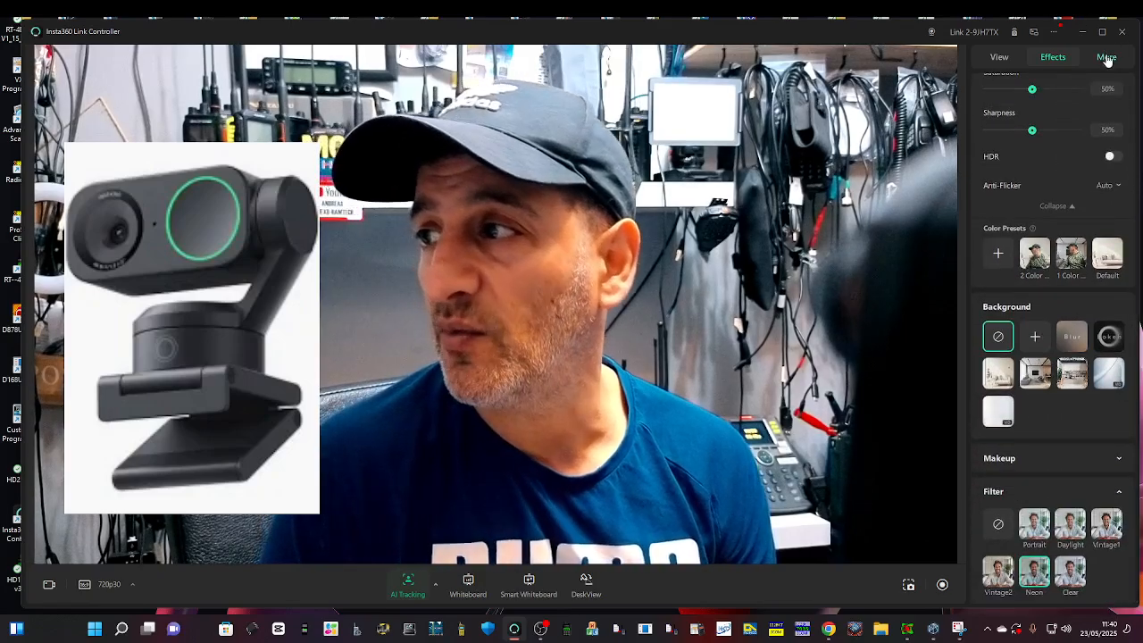
Show the More tab with Gesture, Audio Mode, Other and Compatibility Settings
{"action": "left_click", "coordinate": [1107, 56]}
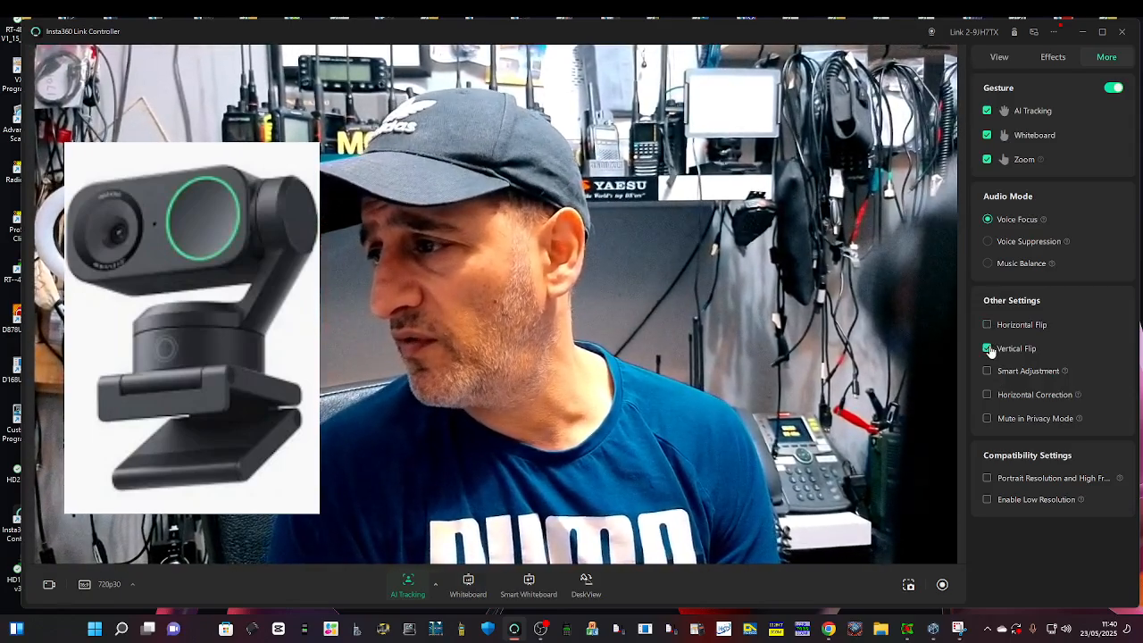
{"action": "left_click", "coordinate": [988, 348]}
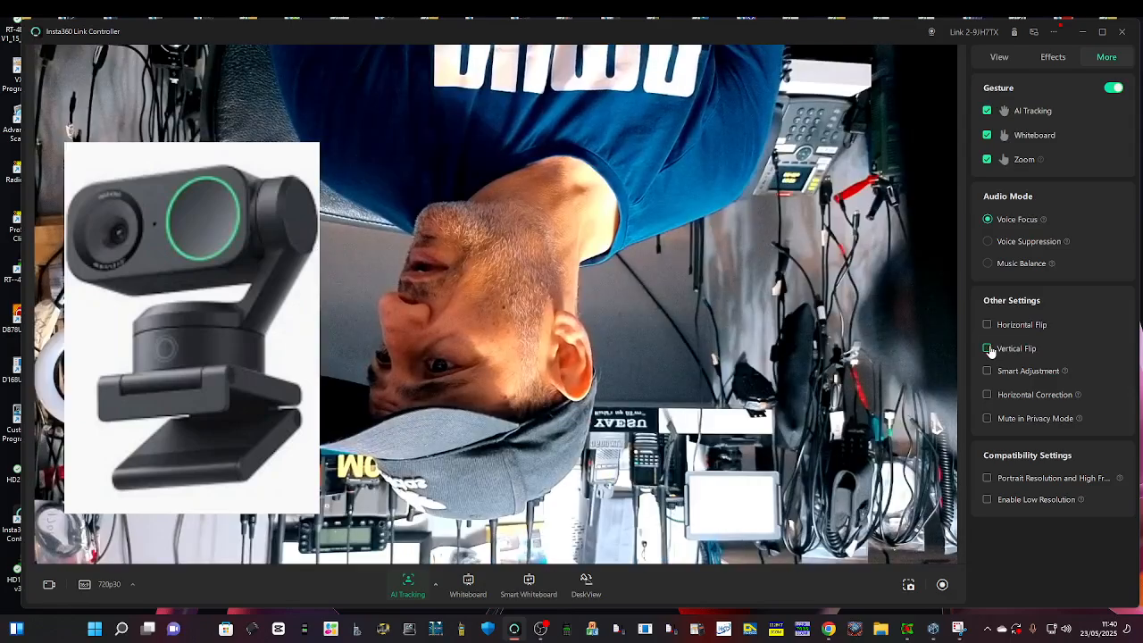
{"action": "left_click", "coordinate": [988, 349]}
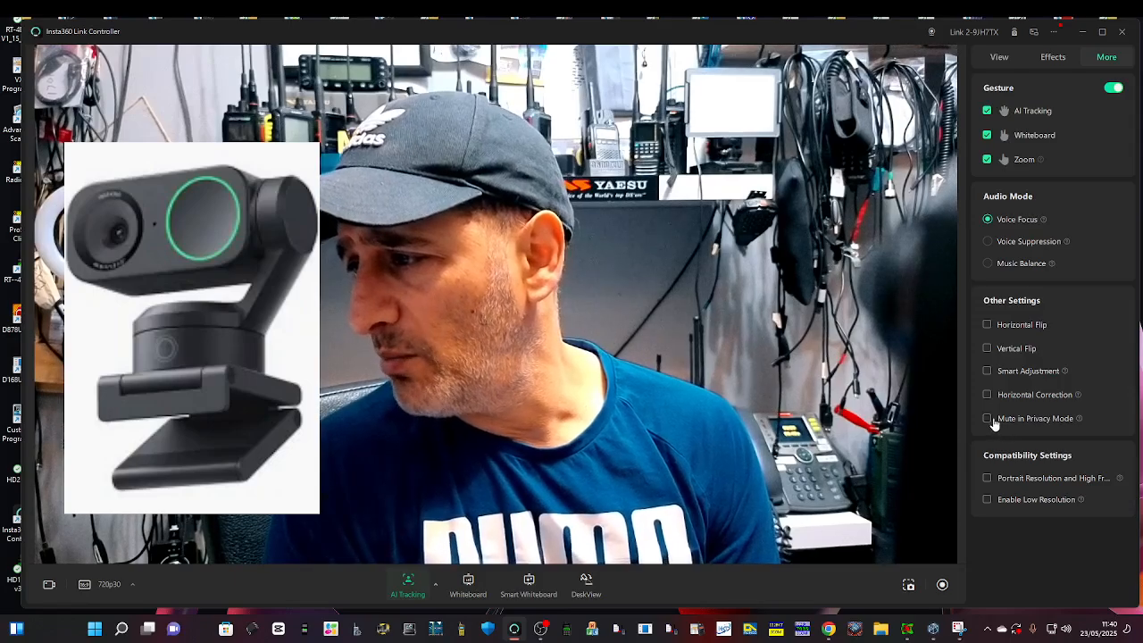
{"action": "mouse_move", "coordinate": [1027, 339]}
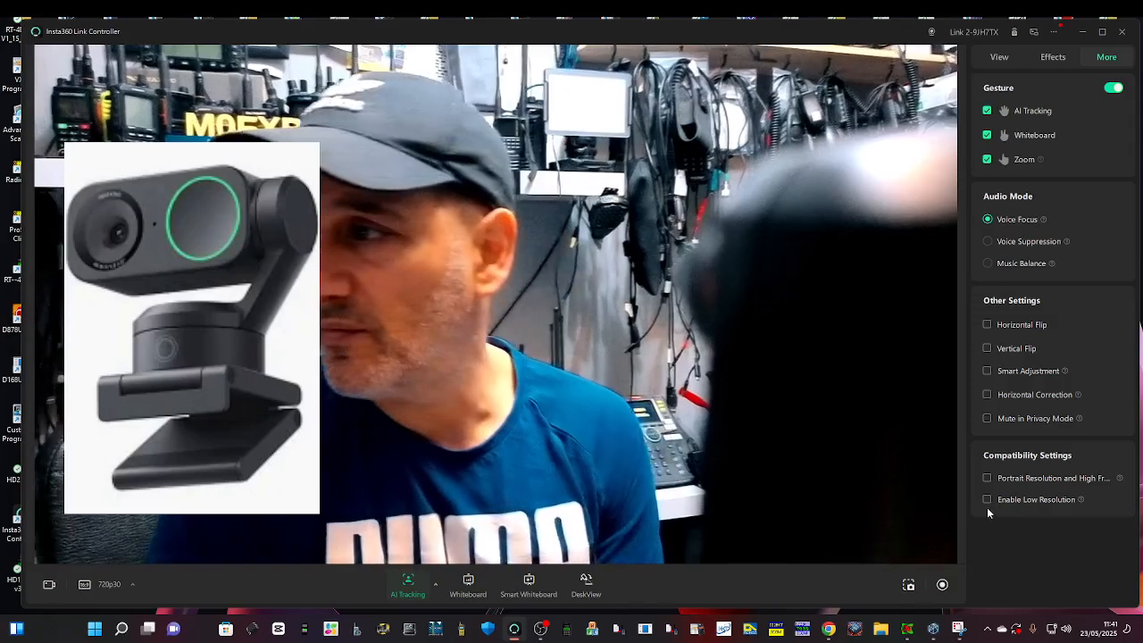
{"action": "left_click", "coordinate": [1053, 56]}
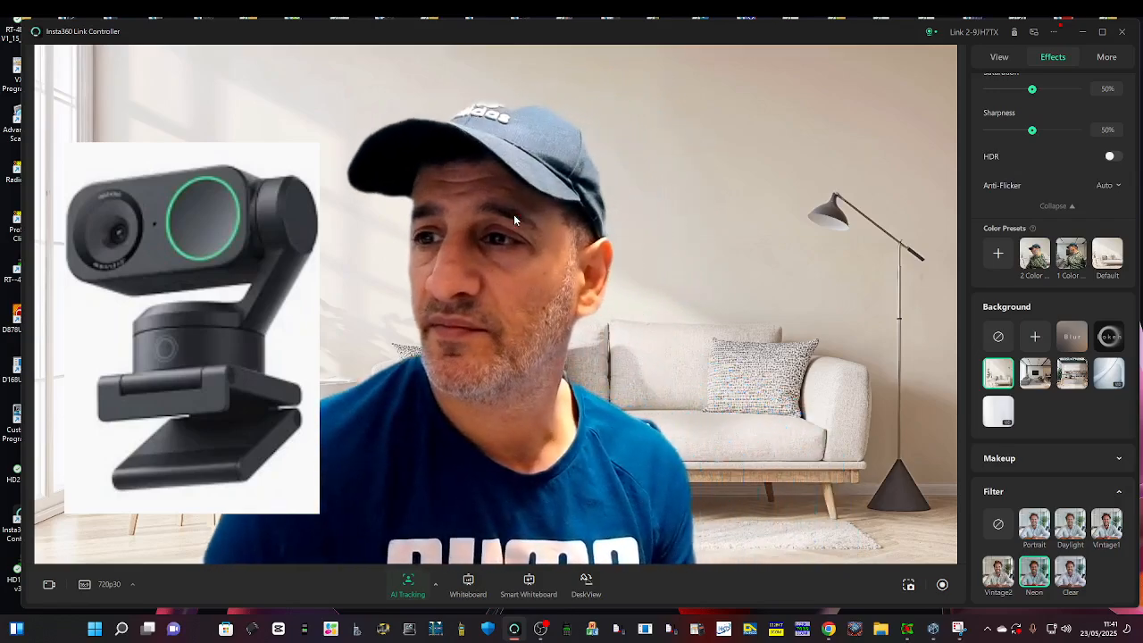
{"action": "mouse_move", "coordinate": [1018, 381]}
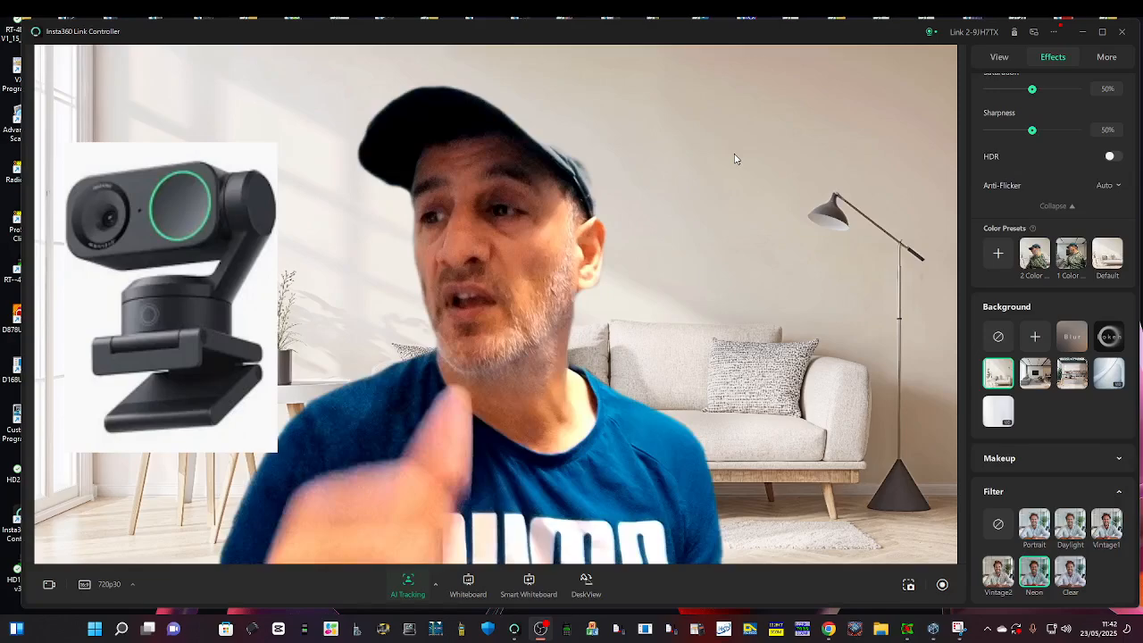
{"action": "mouse_move", "coordinate": [874, 348]}
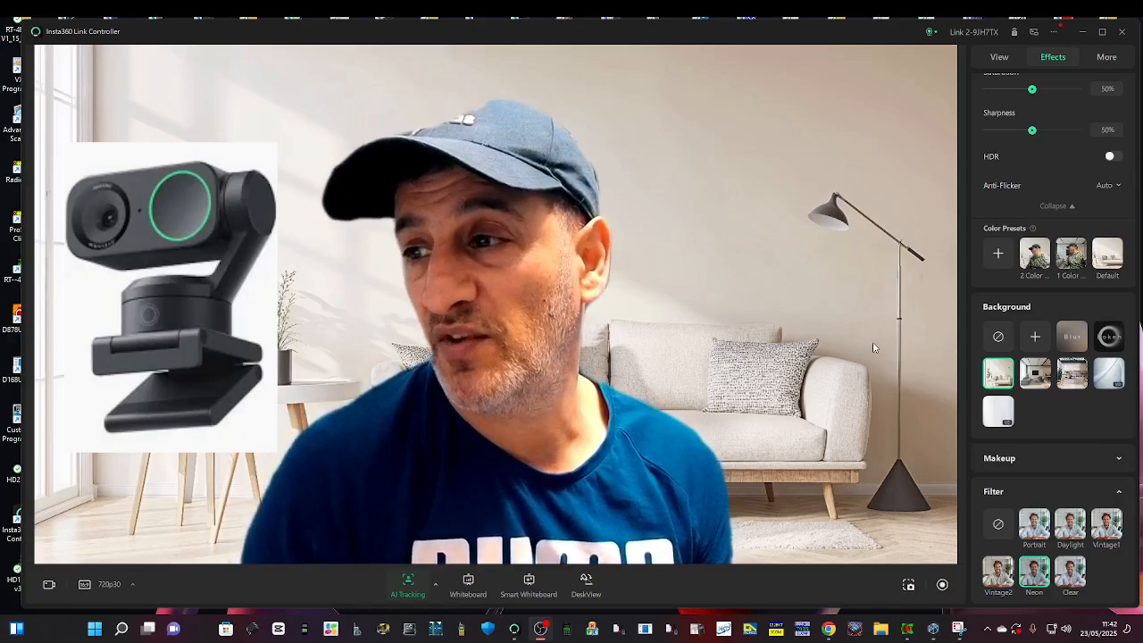